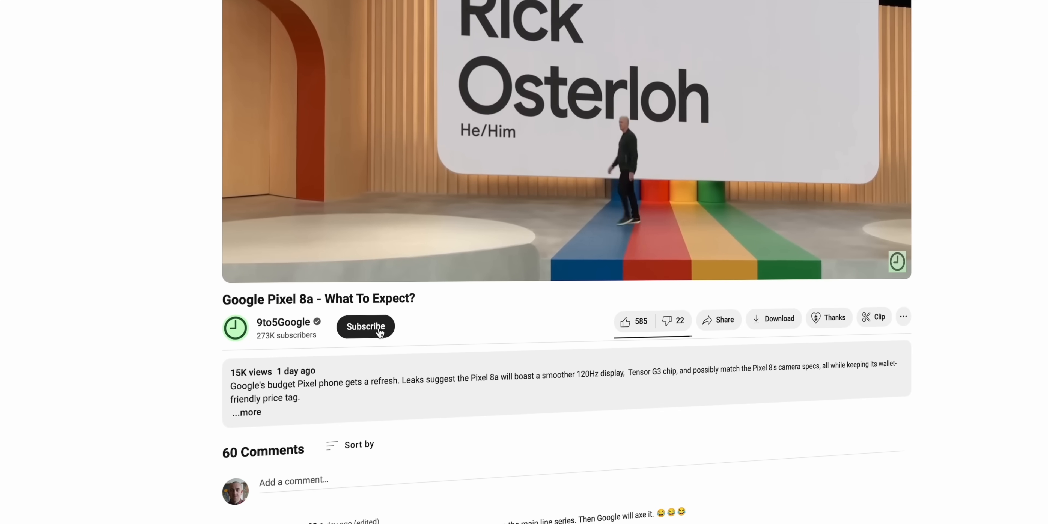
# Subscribe to 9to5Google and like the 'Google Pixel 8a - What To Expect?' video (586 likes).
pyautogui.click(365, 326)
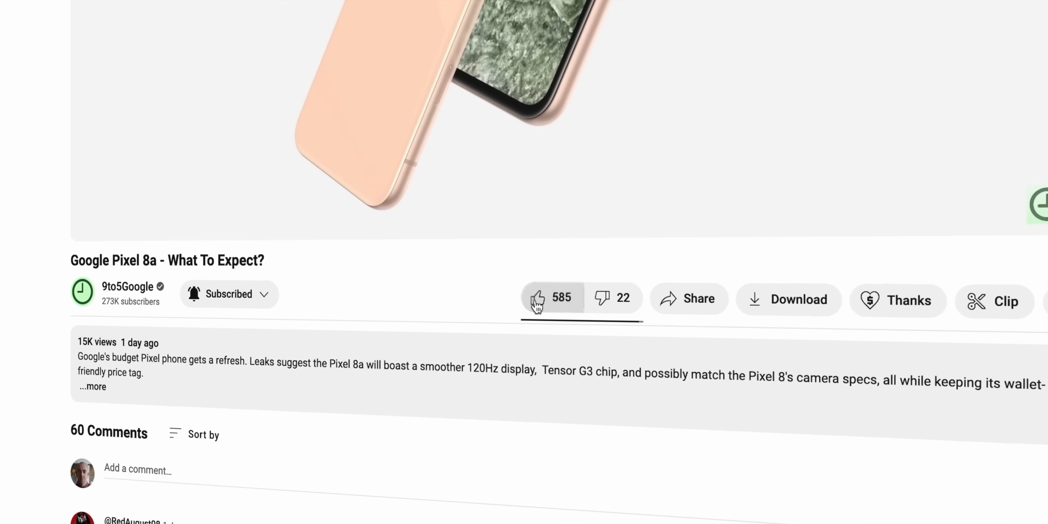
pyautogui.click(537, 301)
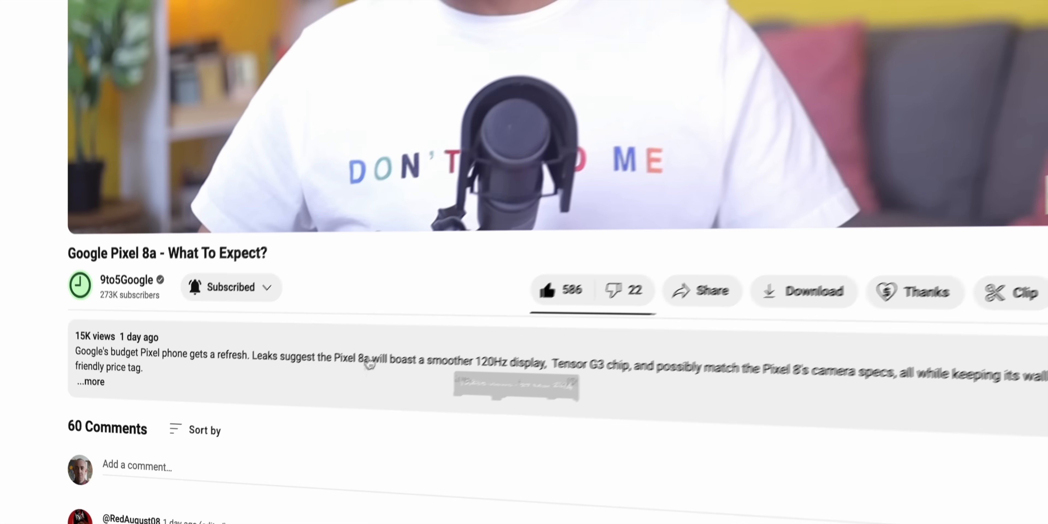